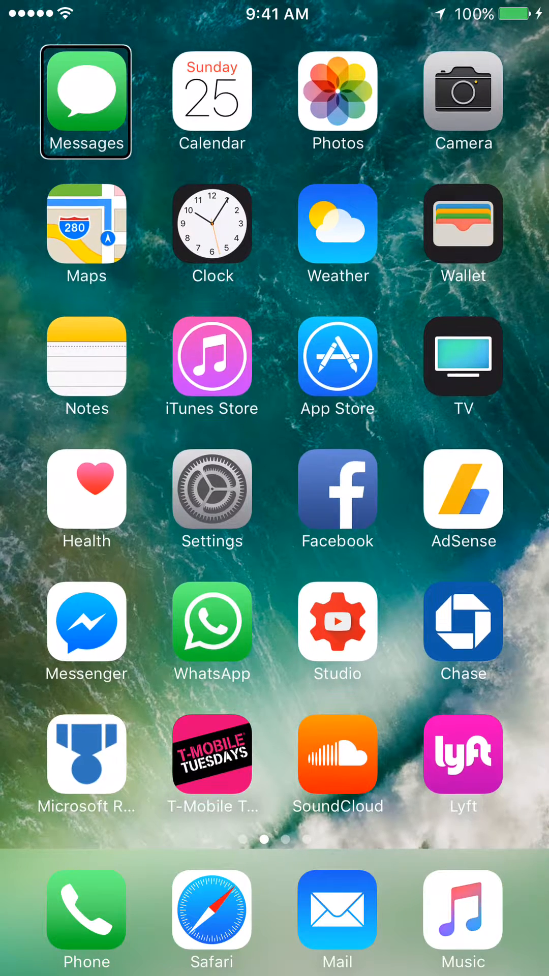
Focus the Settings app icon on the Home Screen with VoiceOver active.
click(211, 499)
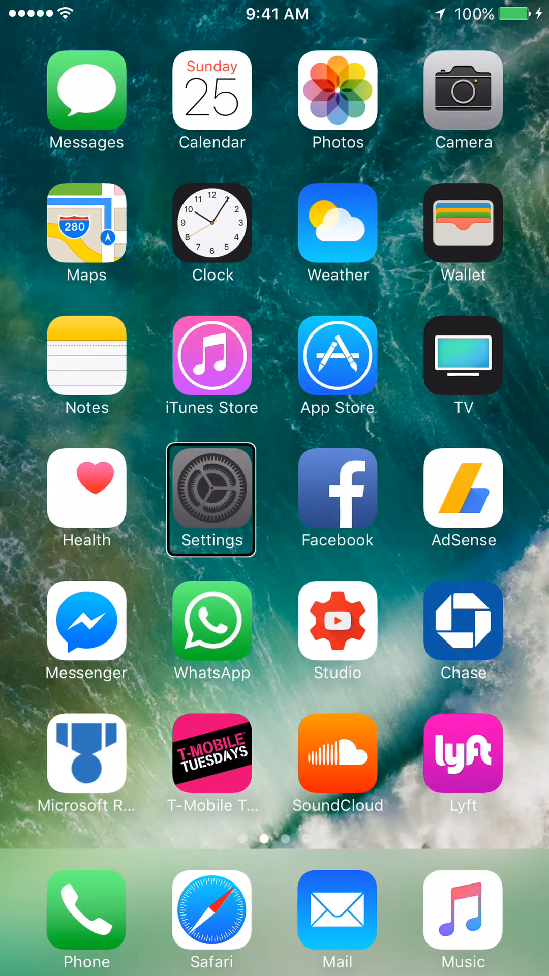
Launch Settings and go into the General section.
click(210, 498)
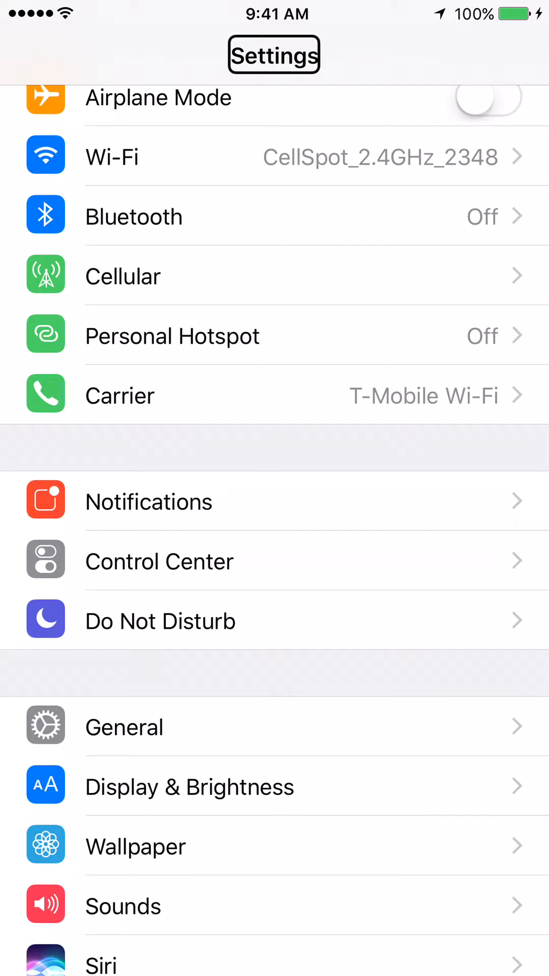
click(273, 726)
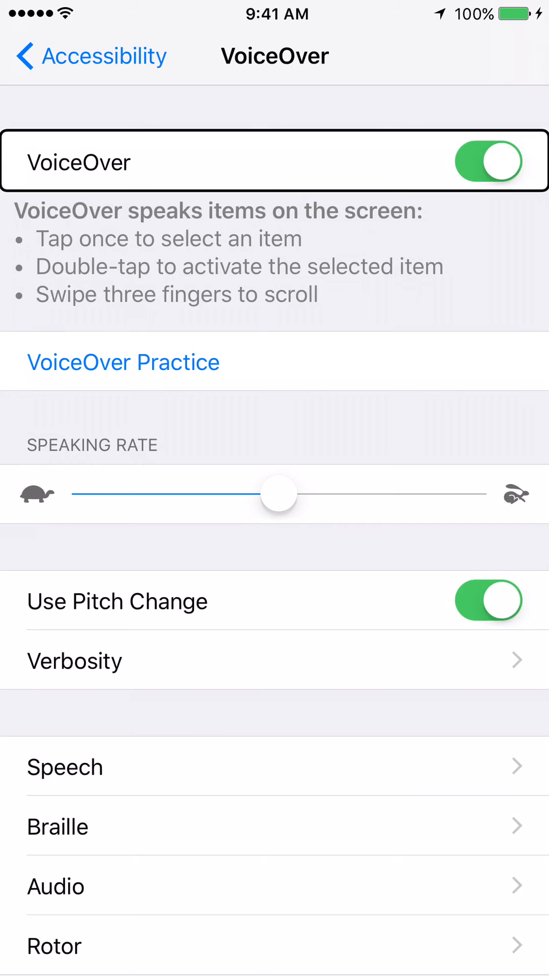
Toggle the VoiceOver switch off on the Accessibility > VoiceOver page.
click(488, 161)
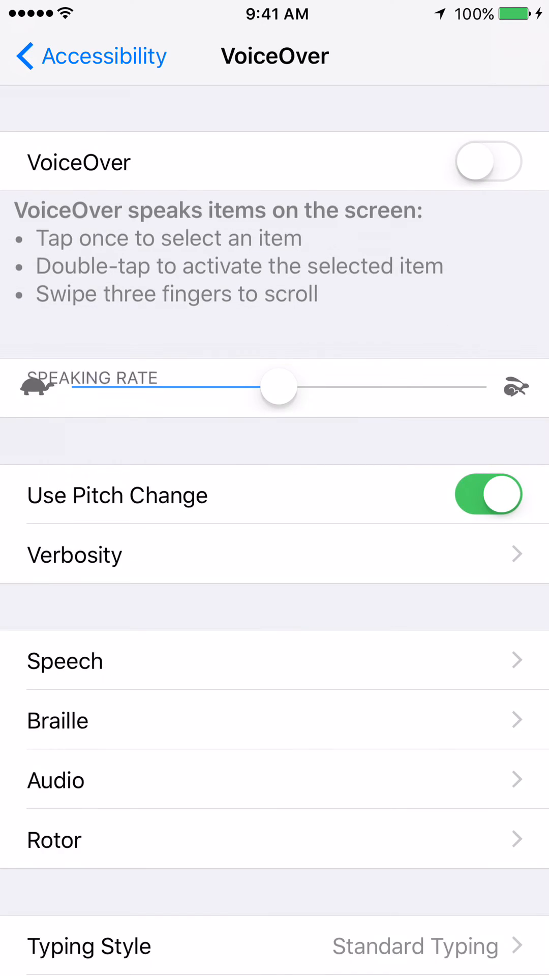